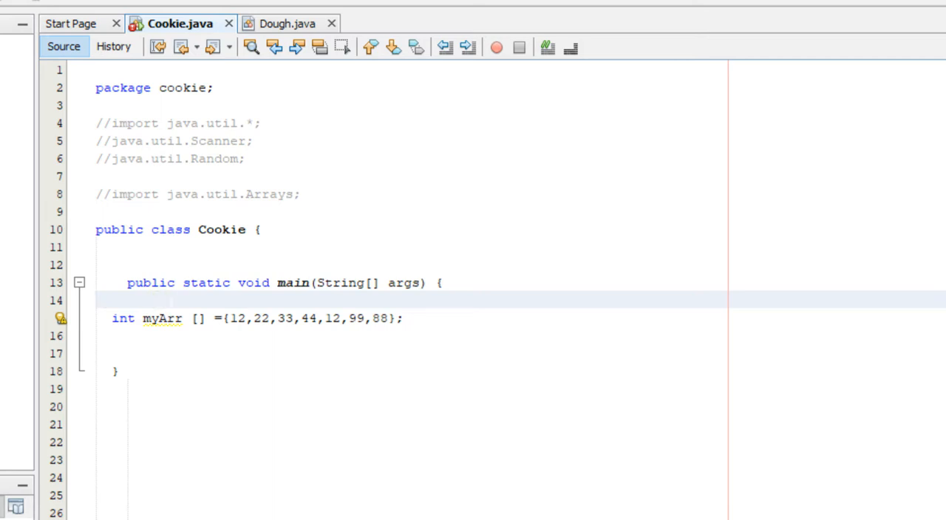
- Add System.out.println("Index\tValue"); as a header line above the myArr declaration
text(System)
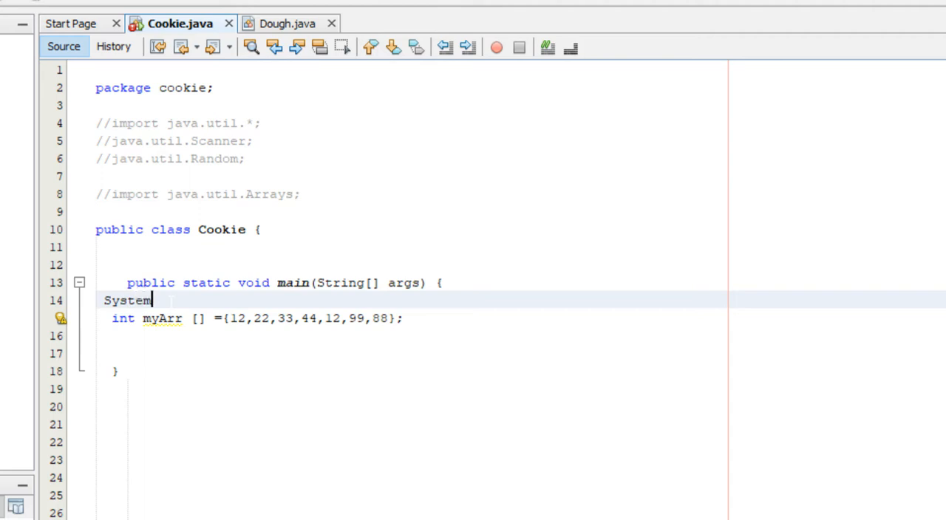
text(.out.println()
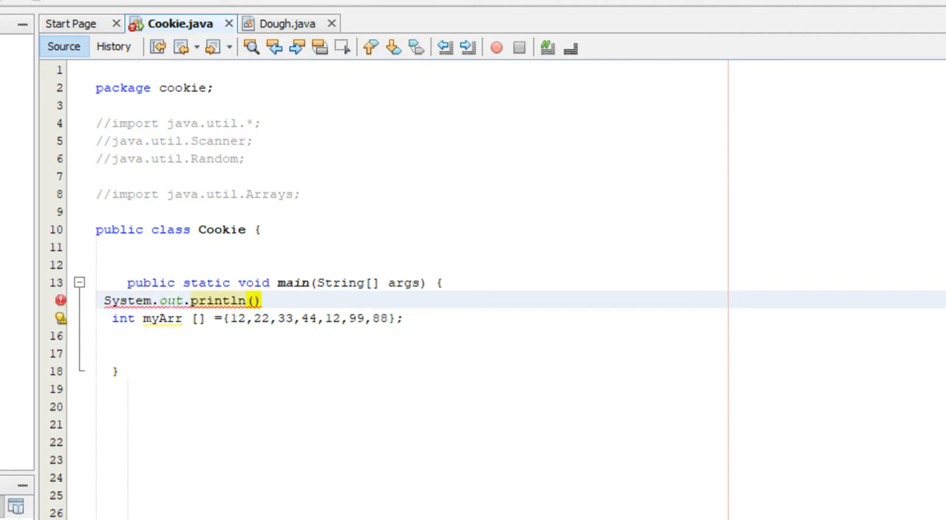
text(")
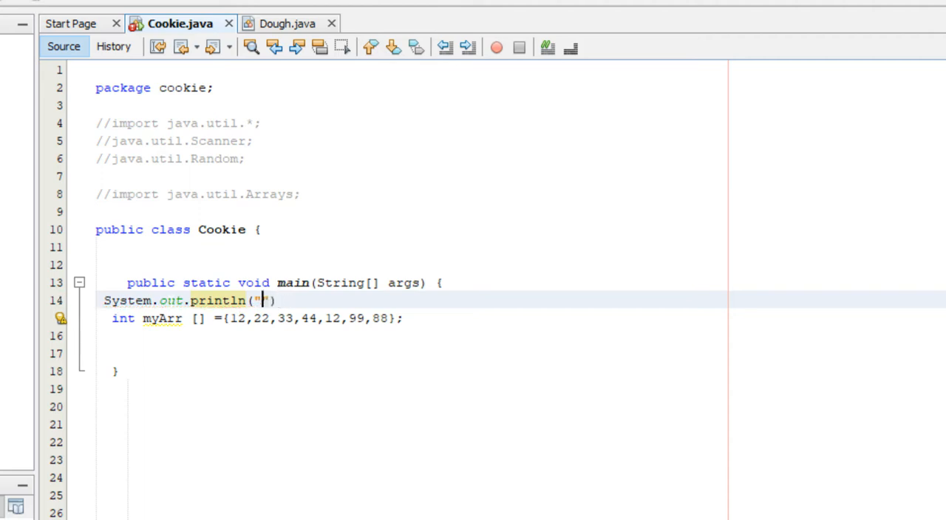
text(Index)
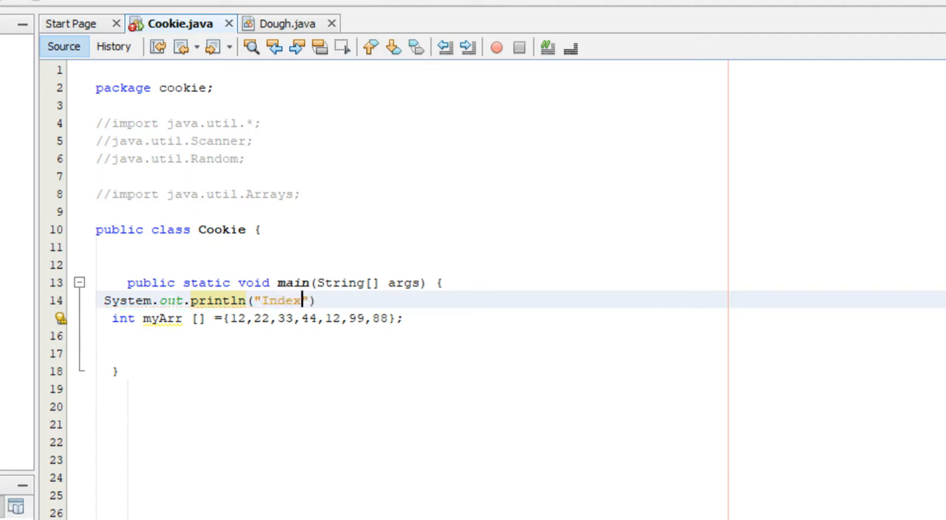
text(\t)
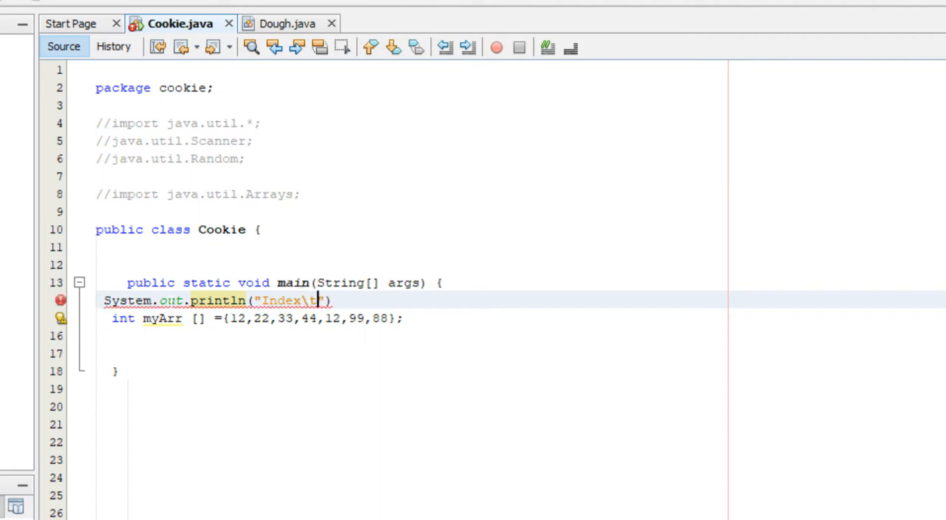
text(Value)
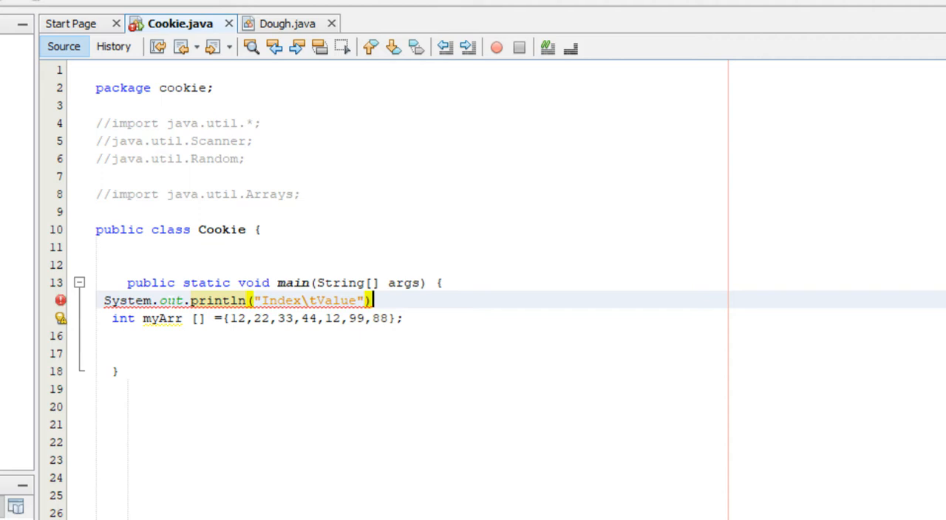
text(;)
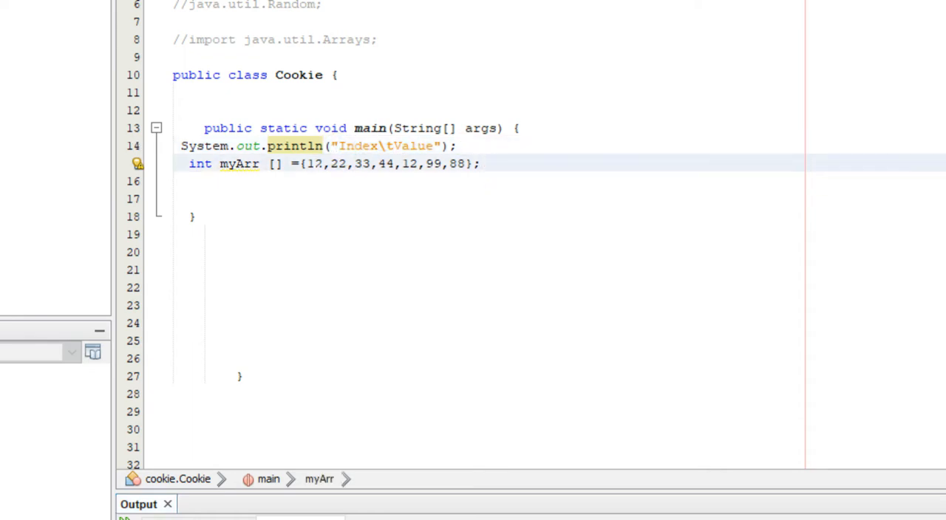
- Write for(int counter= 0; counter <myArr.length; counter++){ opening an empty loop body
drag(301, 163, 465, 163)
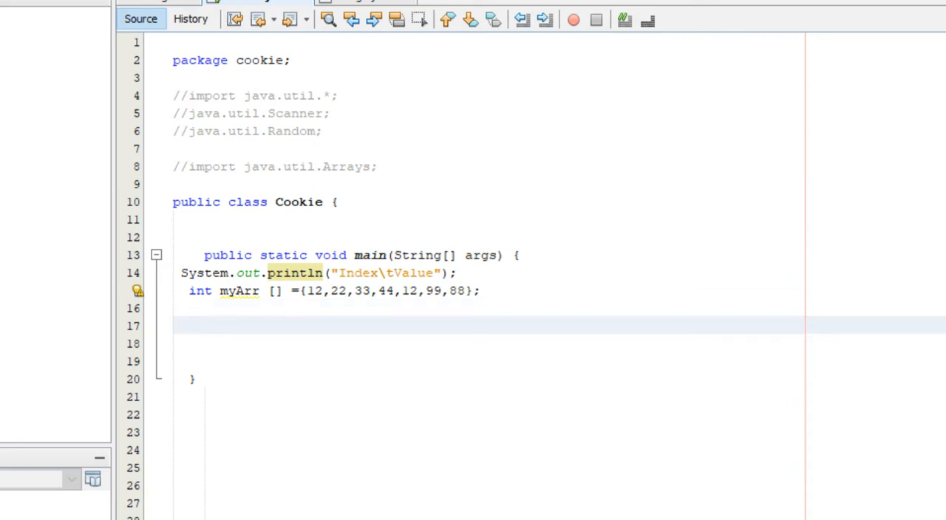
text(for)
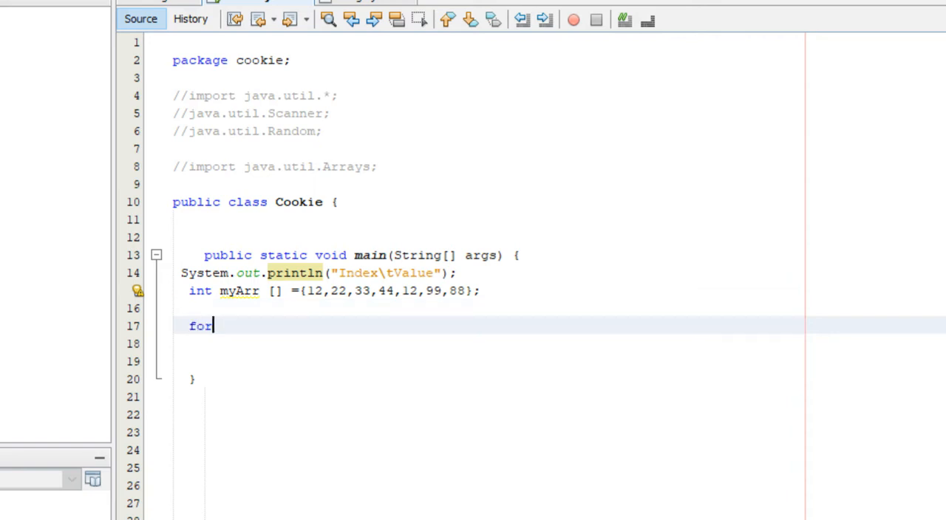
text((int)
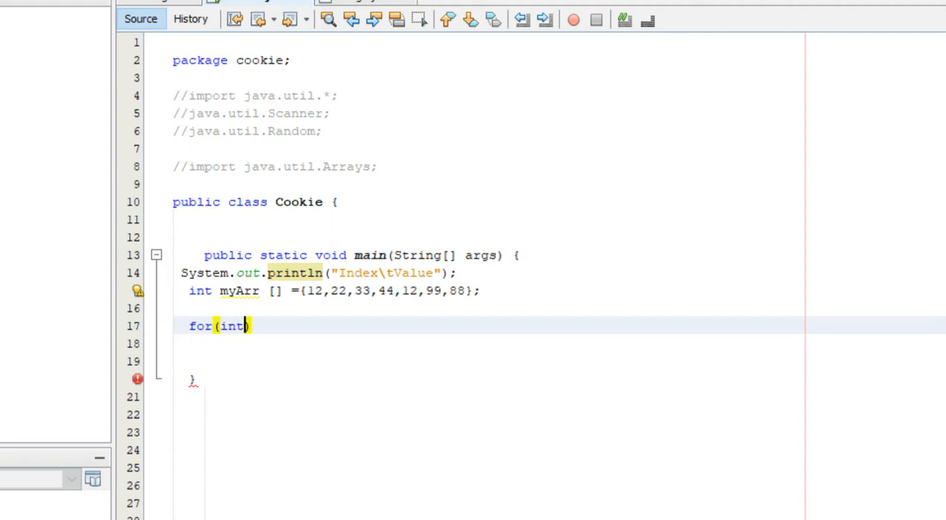
text(counter= 0;)
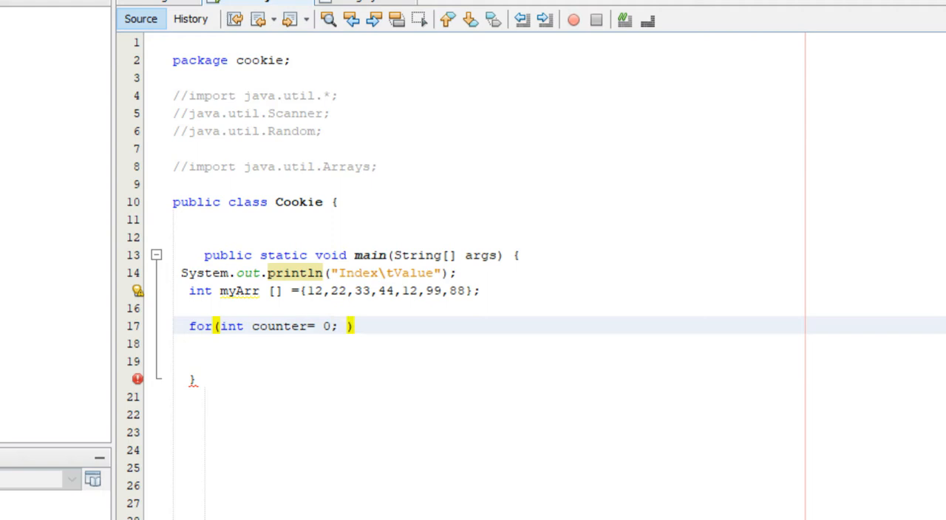
text(co)
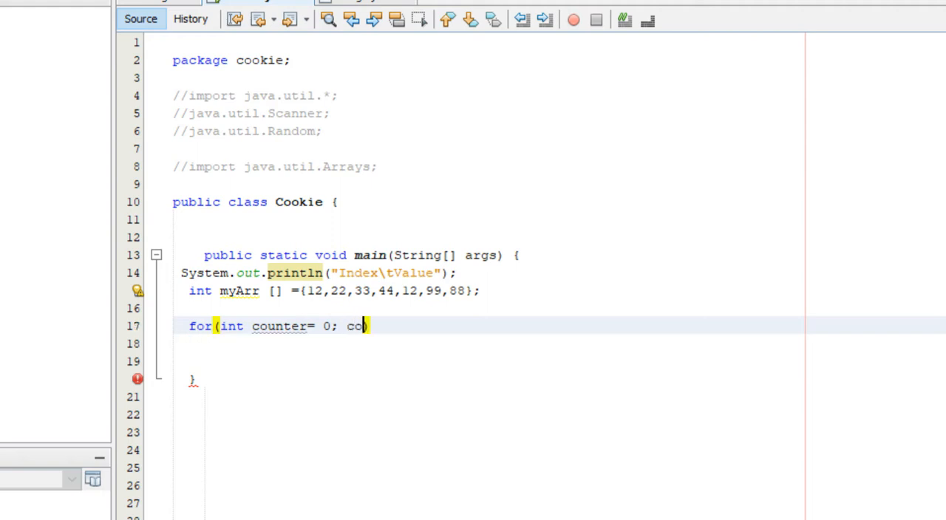
text(unter <)
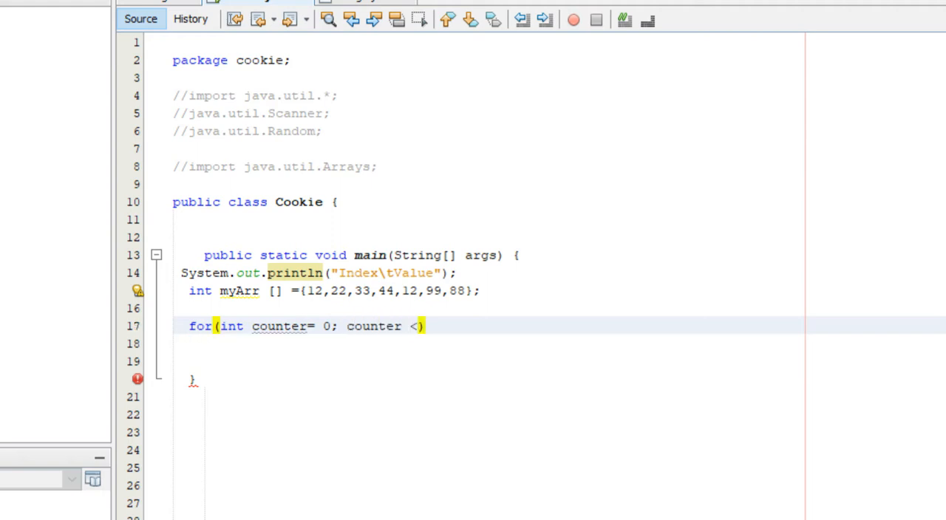
text(myArr)
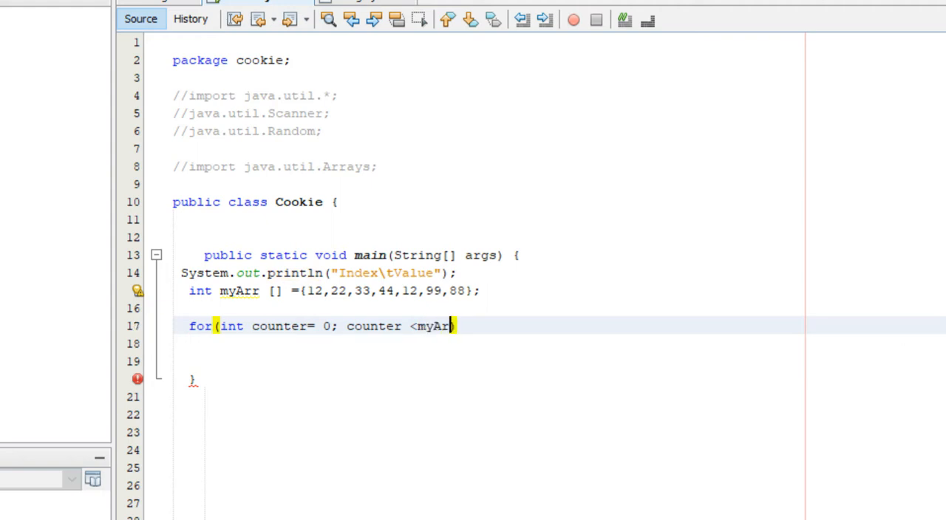
text(.length)
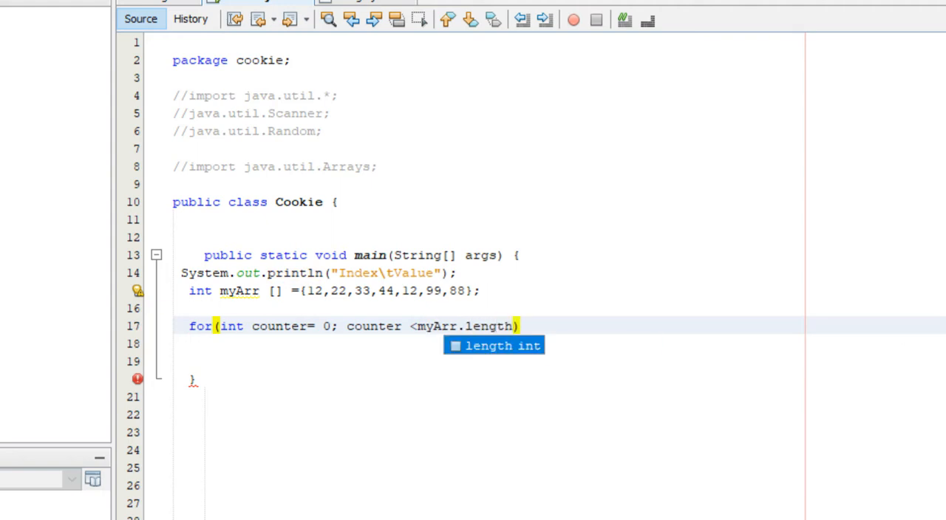
text(;)
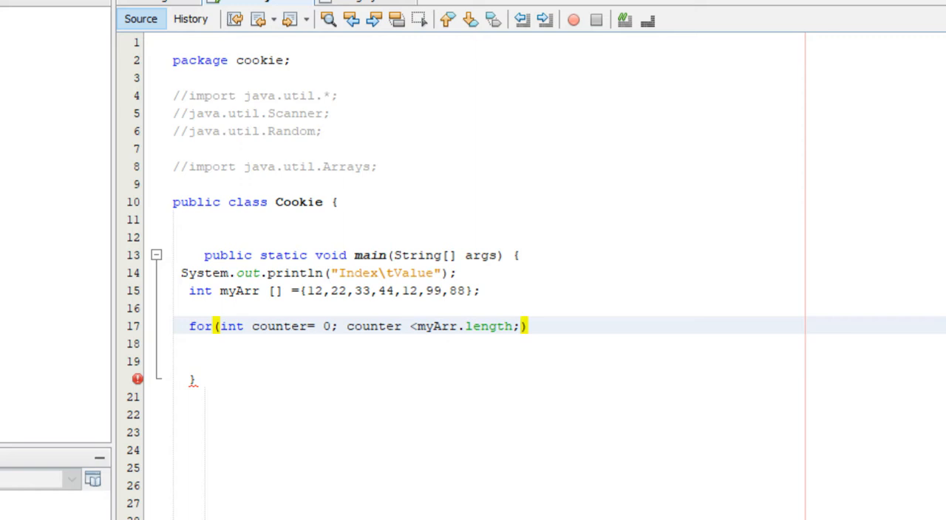
text(counter++)
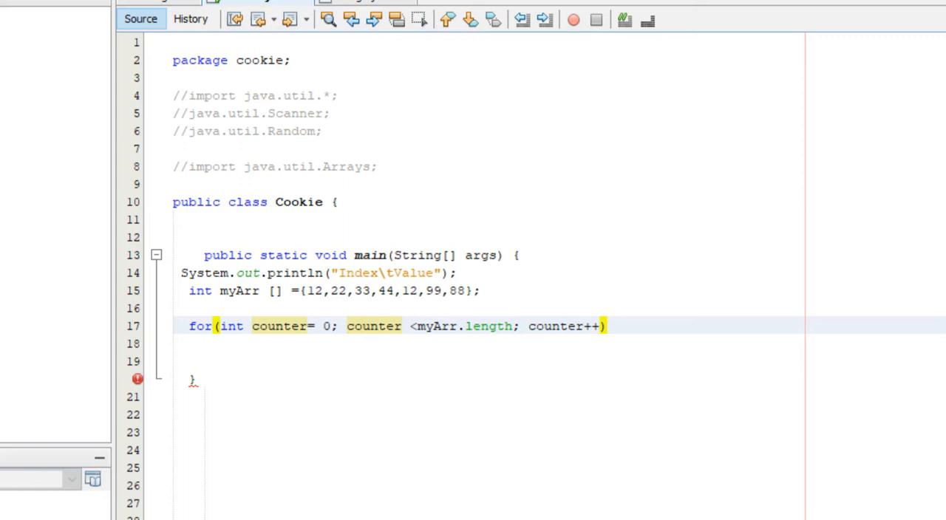
text({)
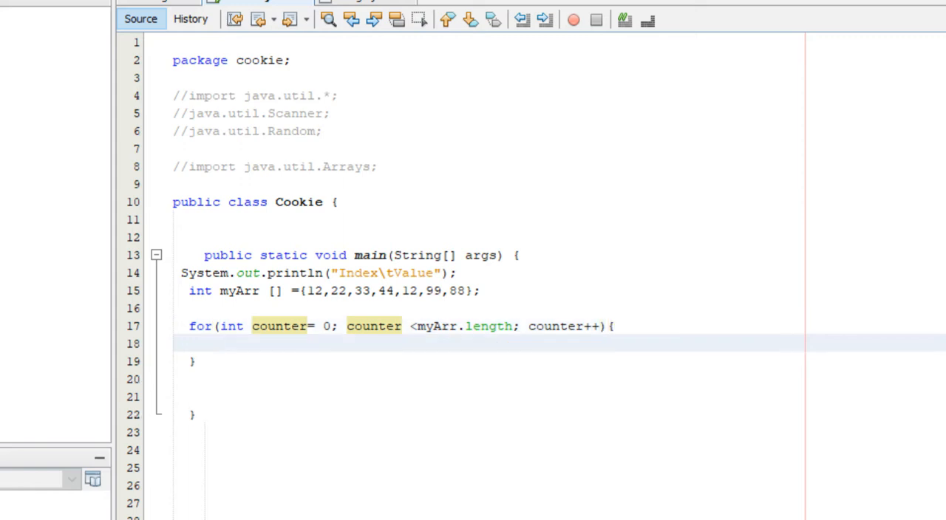
- Inside the loop print counter + "\t" + myArr[counter] for each element
text(S)
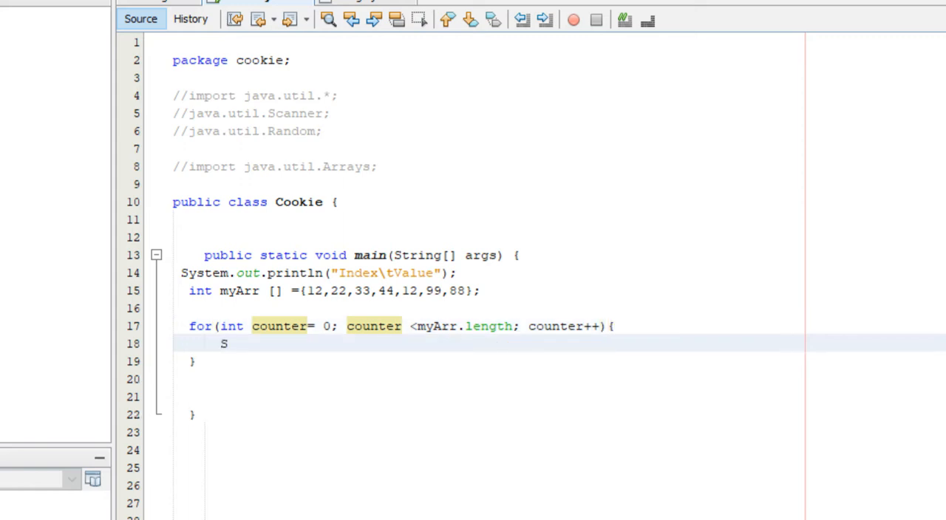
text(ystem.)
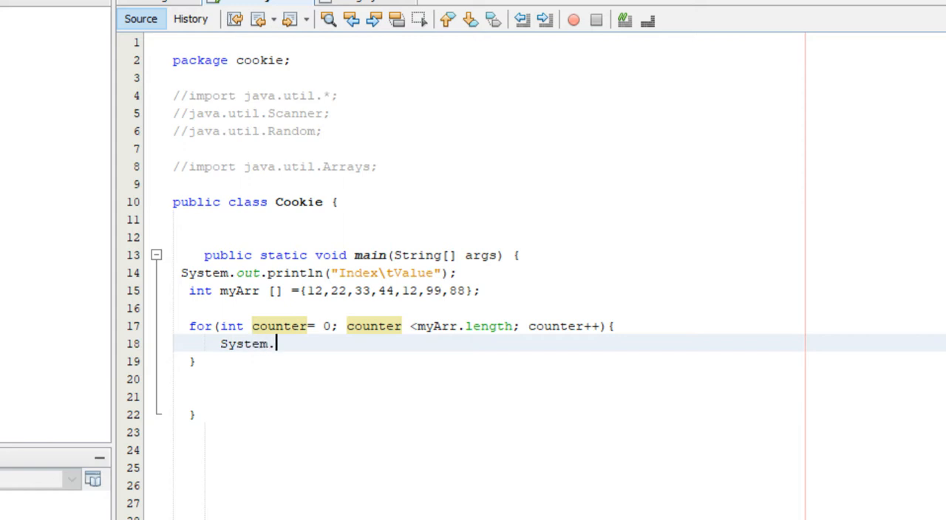
text(println();)
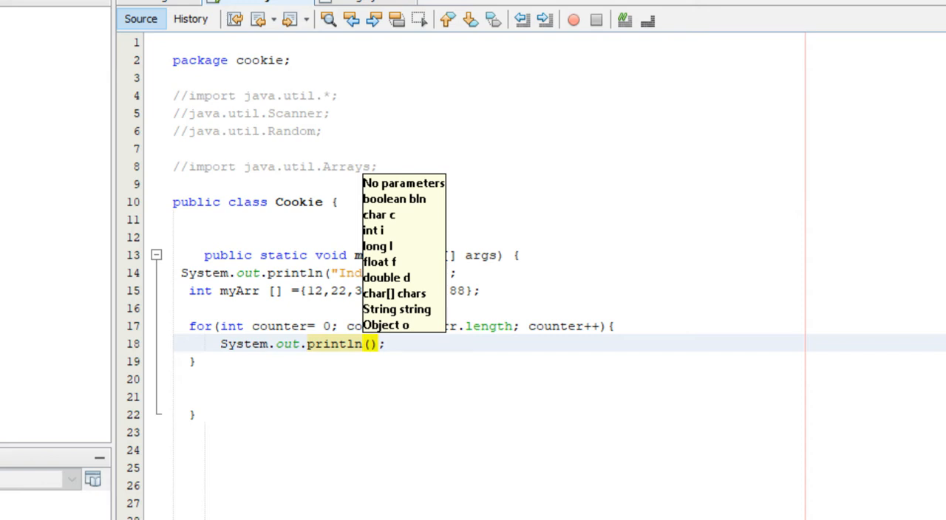
text(counter)
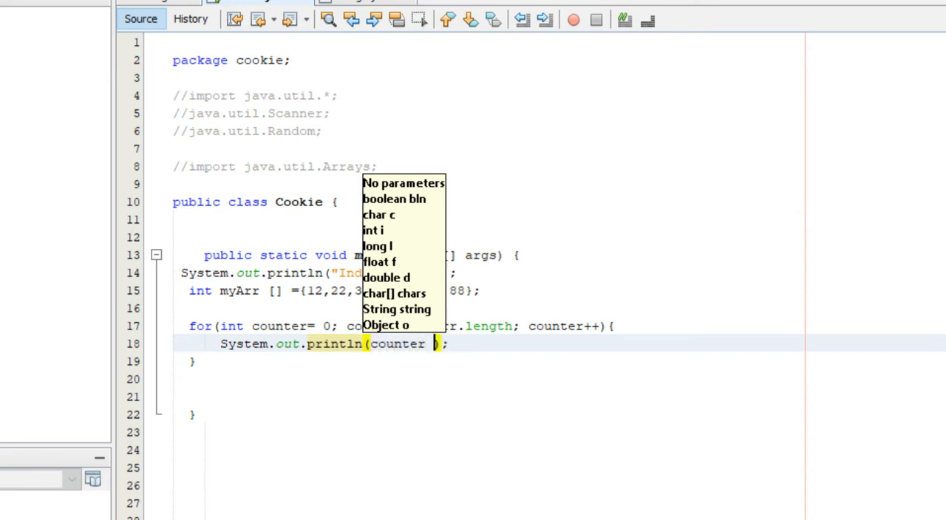
text(+ "")
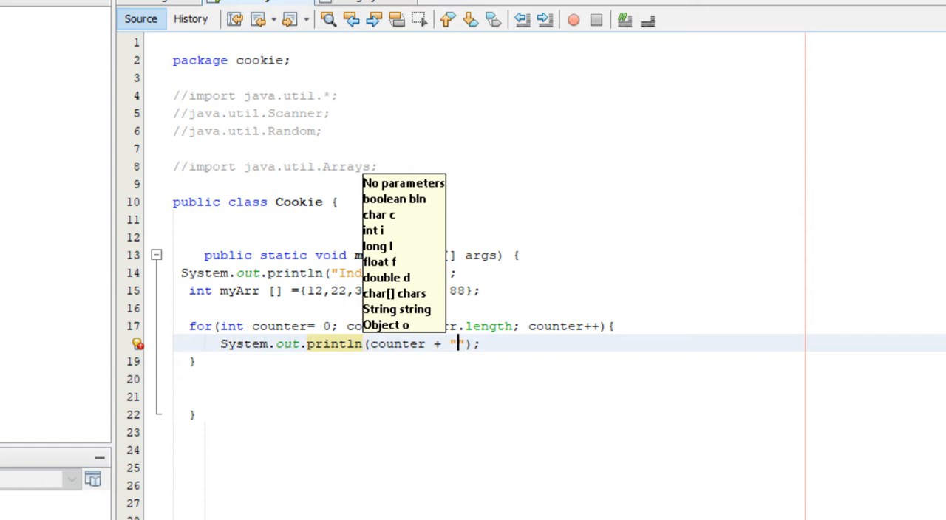
text(\)
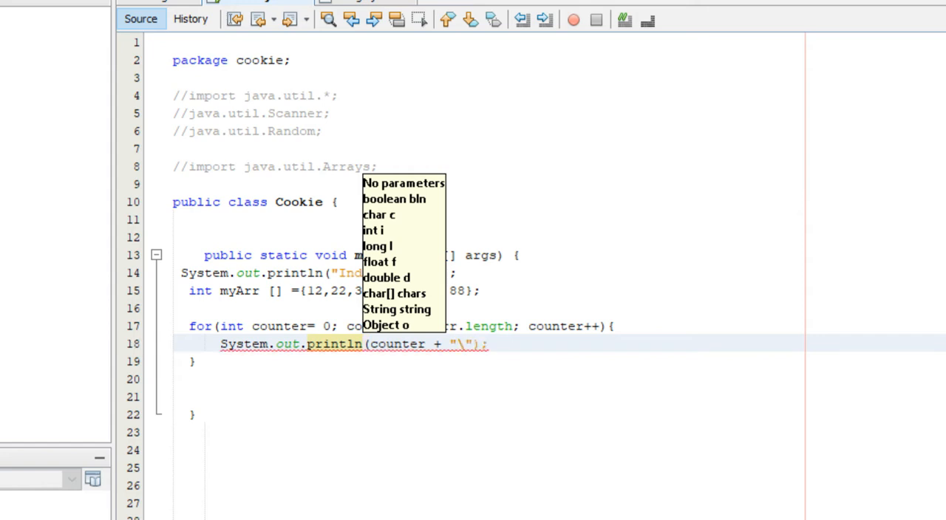
text(t)
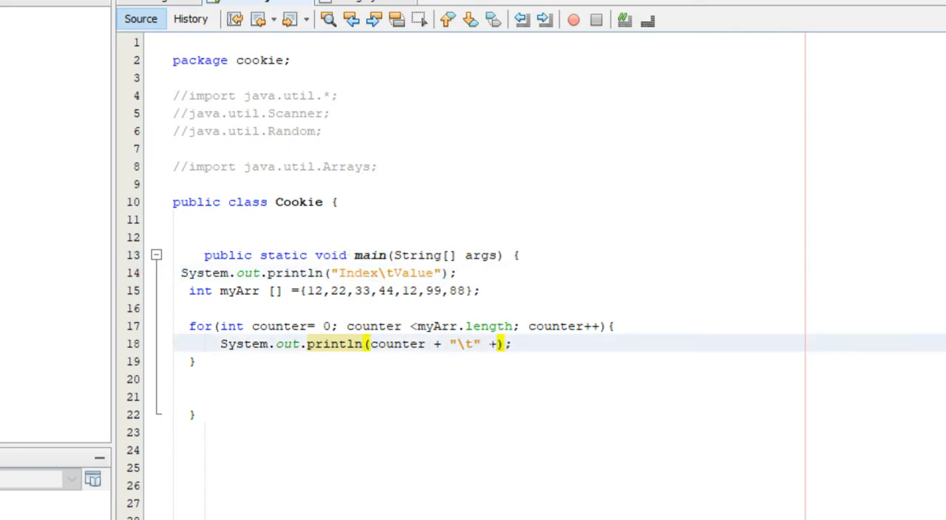
text(myArr[c)
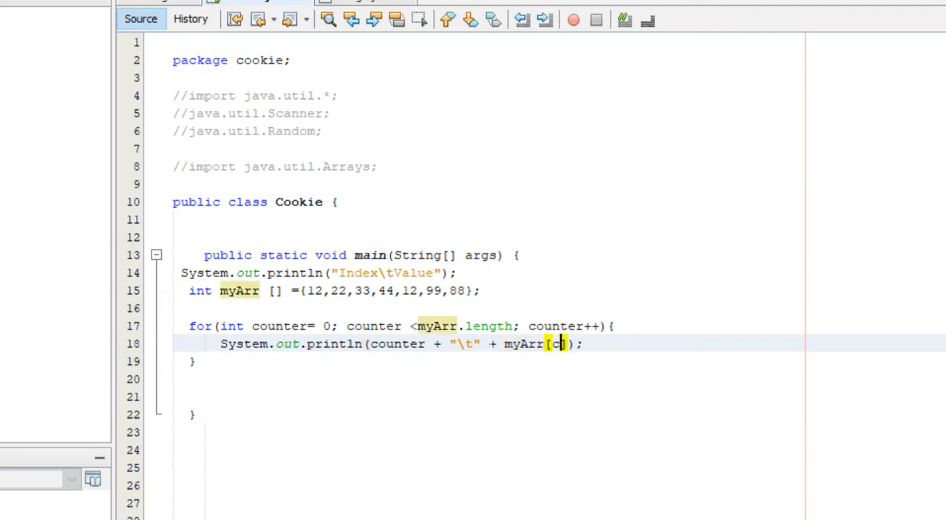
text(ounter)
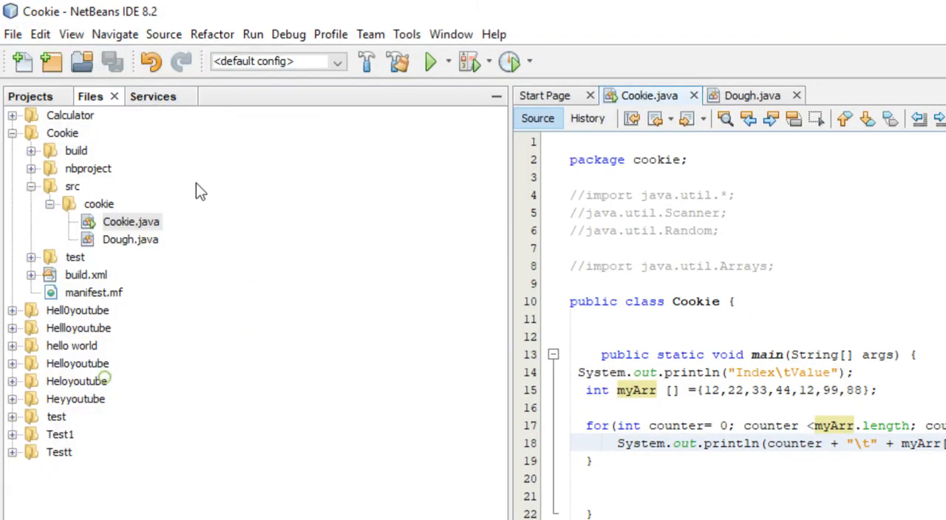
- Run the program and review the Index/Value rows (0 12, 1 22...) in the Output pane
click(432, 62)
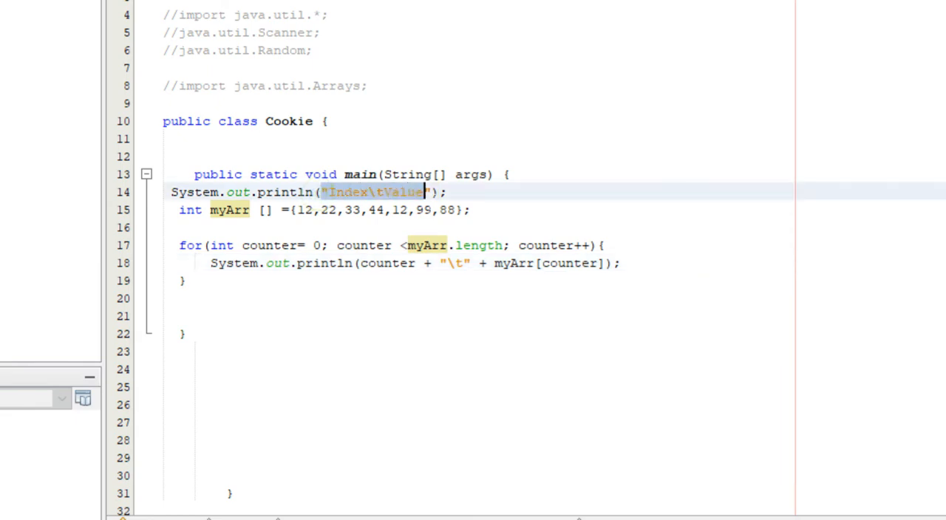
click(117, 399)
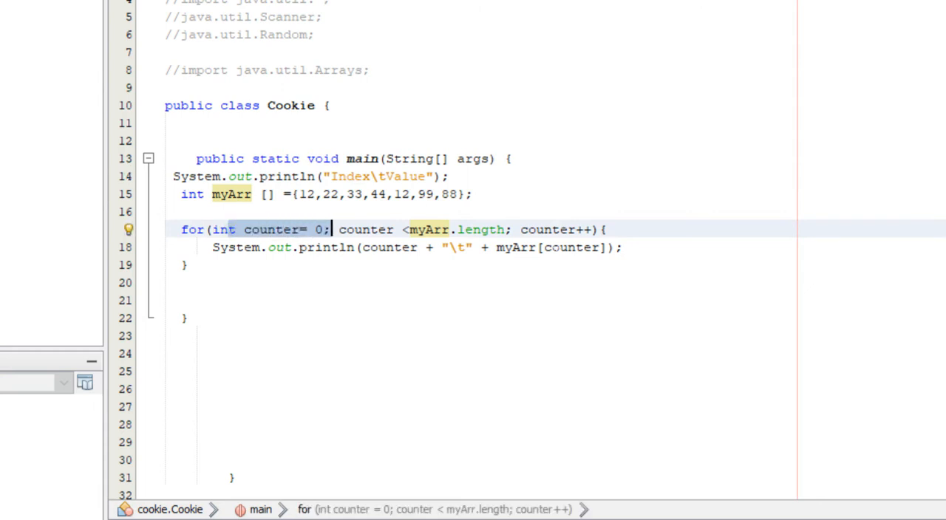
double_click(569, 248)
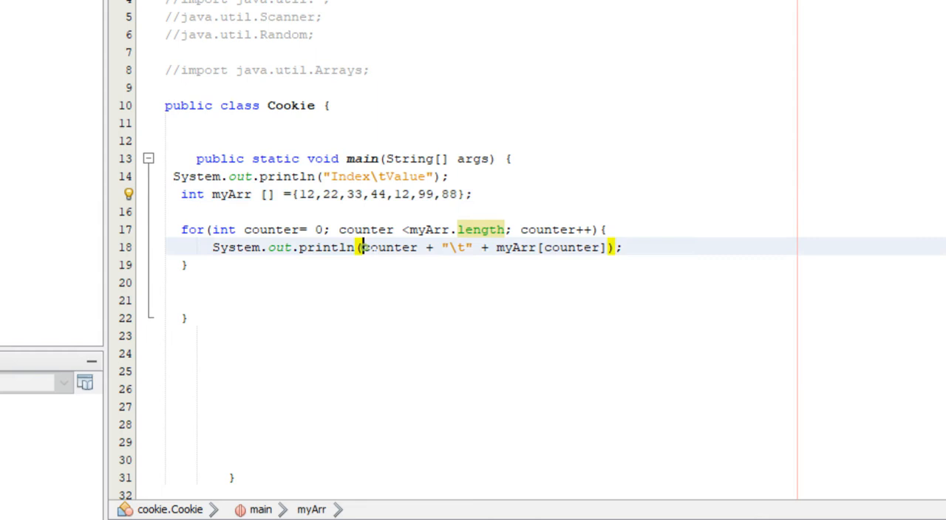
click(119, 377)
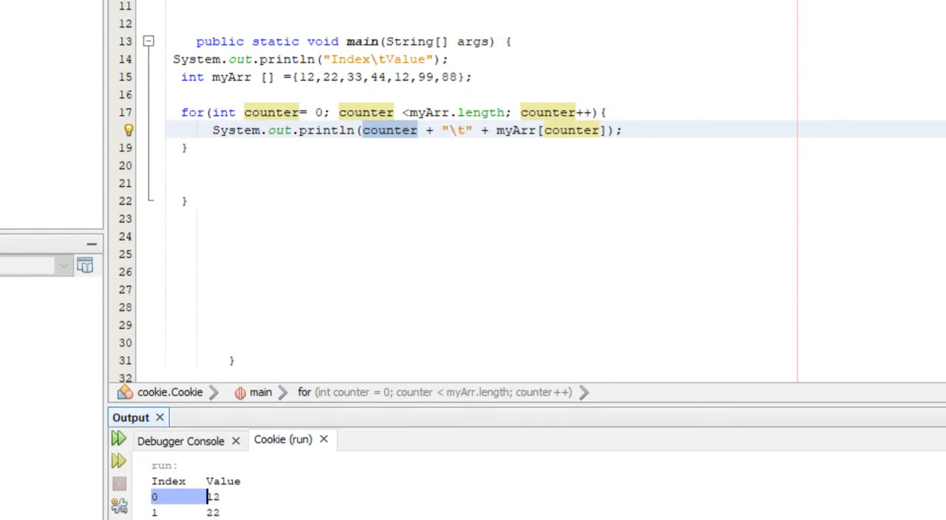
- Add seven println statements for myArr[0] through myArr[6] after the loop
scroll(down, 3)
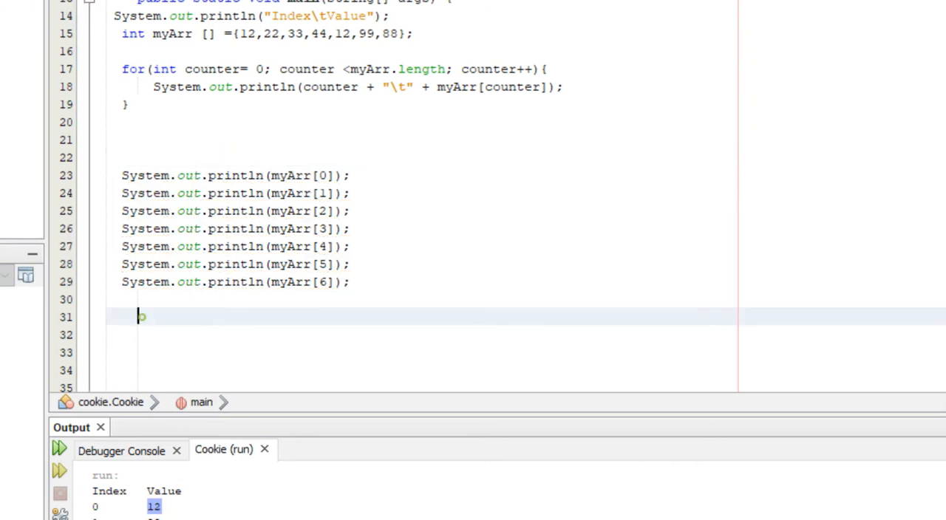
- Close the loop, compare counter indexing with the fixed index 0, and rerun the program
text(})
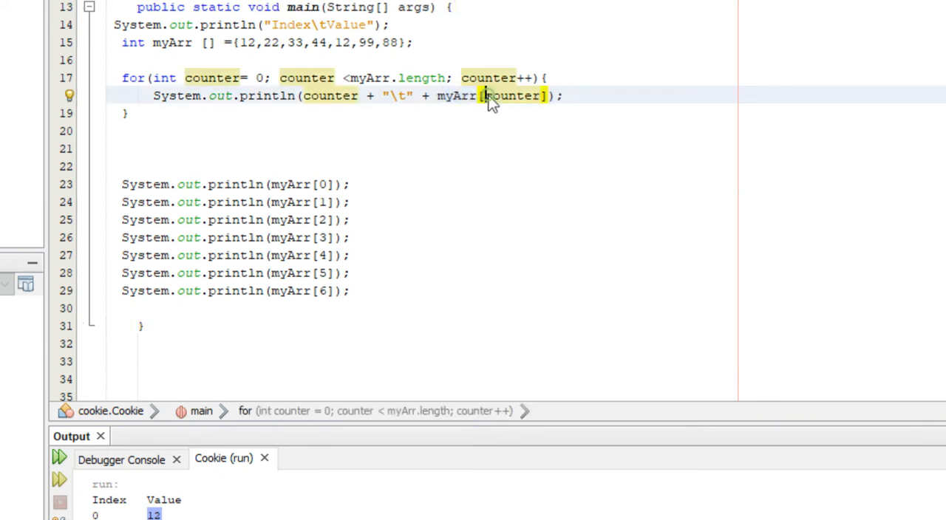
click(323, 307)
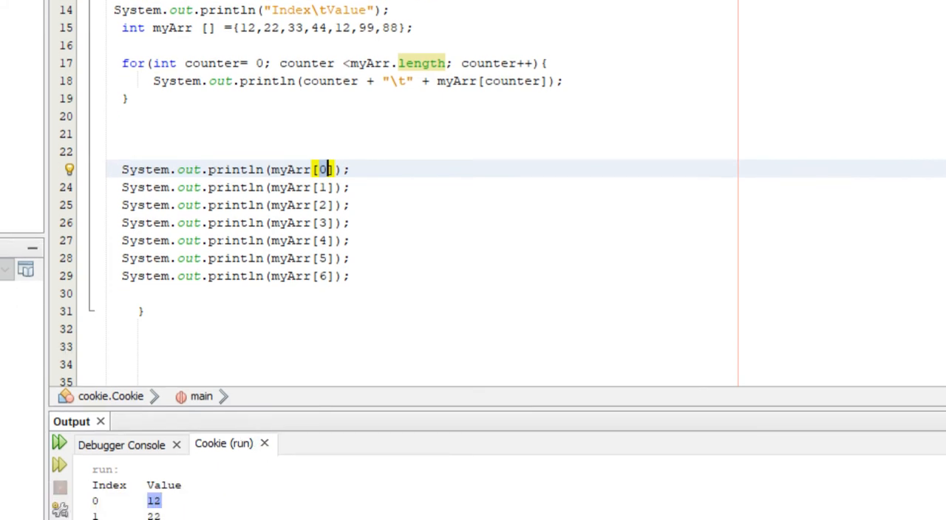
click(12, 34)
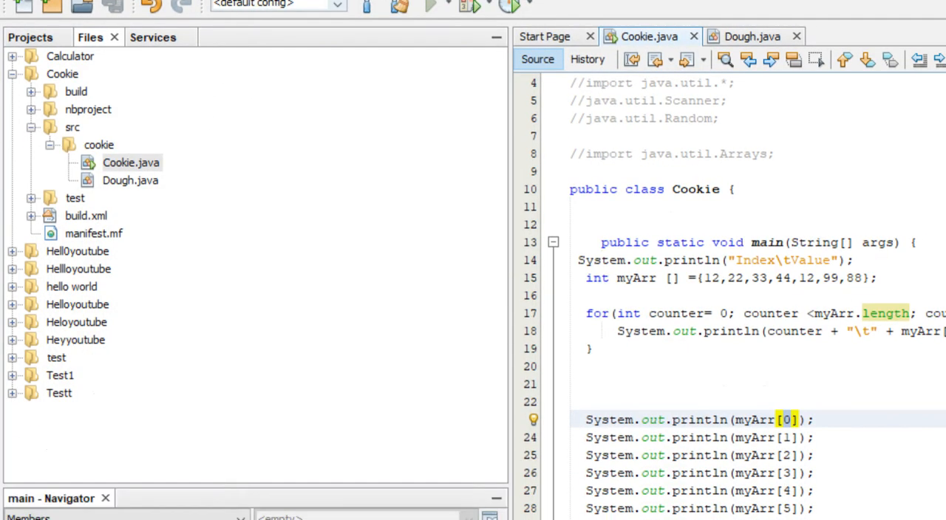
click(431, 6)
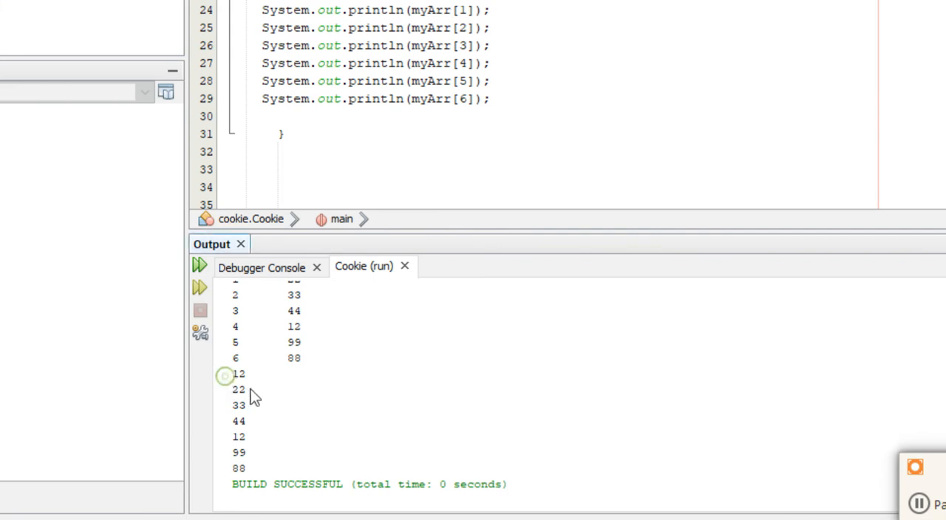
drag(237, 372, 239, 405)
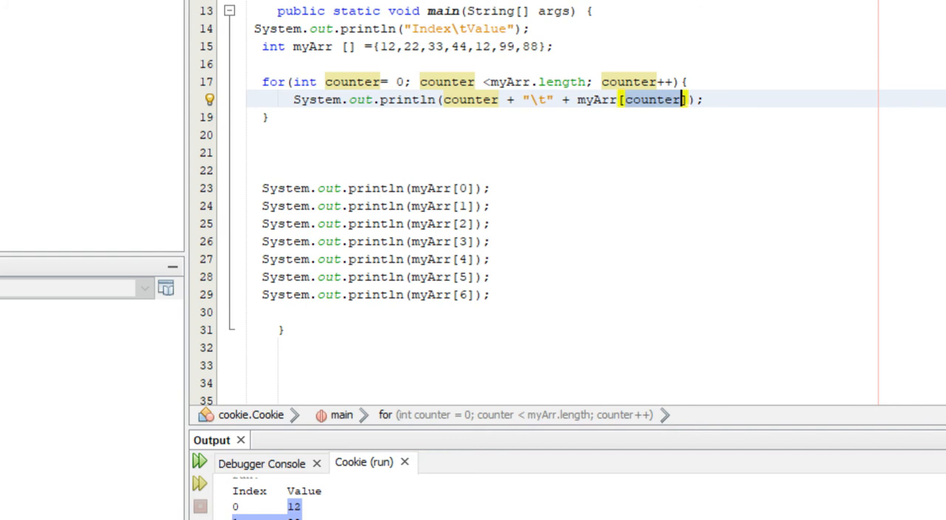
mouse_move(680, 109)
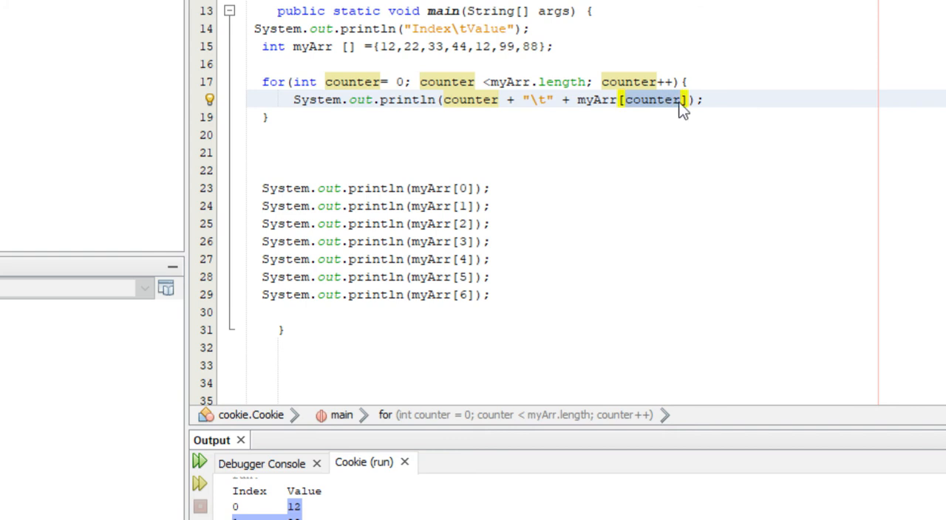